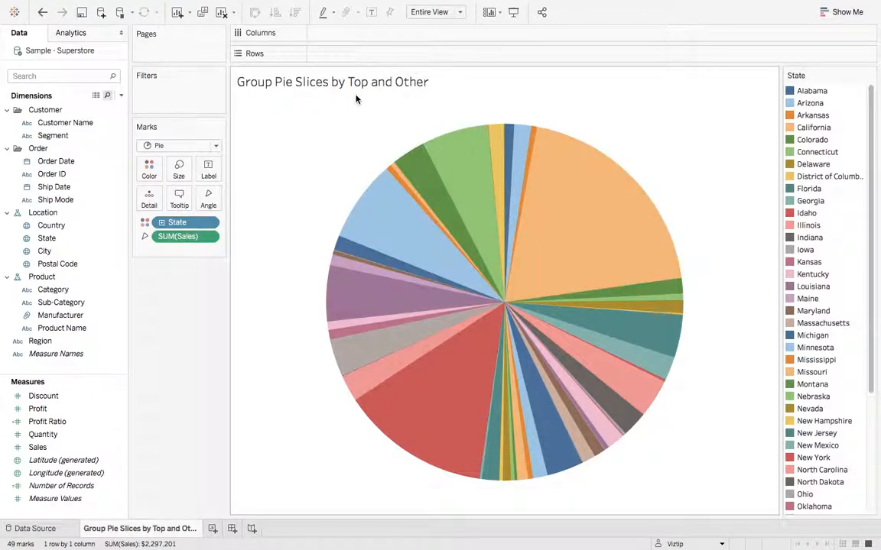
pyautogui.moveTo(435, 113)
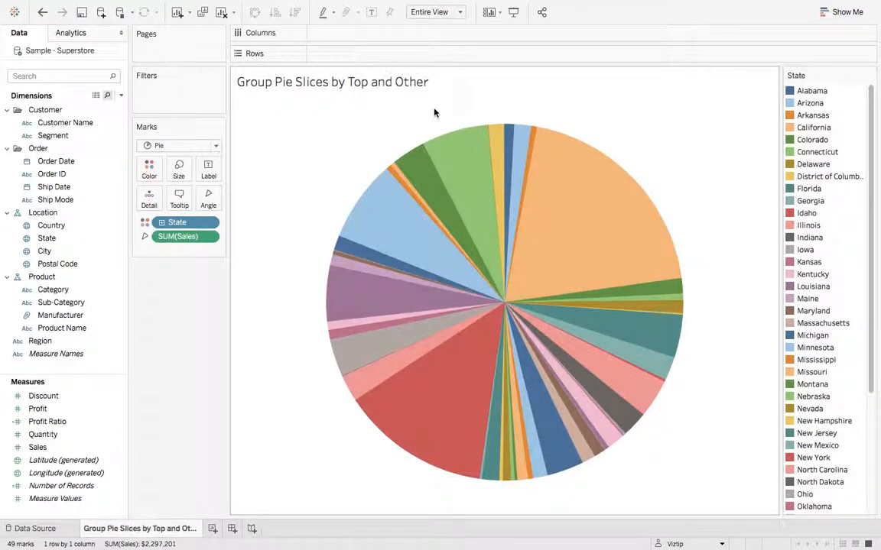
pyautogui.moveTo(539, 162)
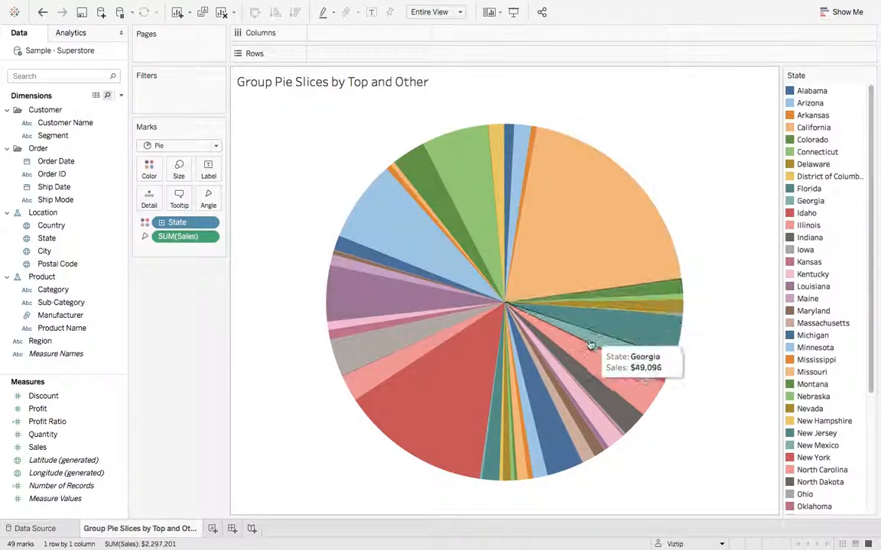
pyautogui.moveTo(579, 190)
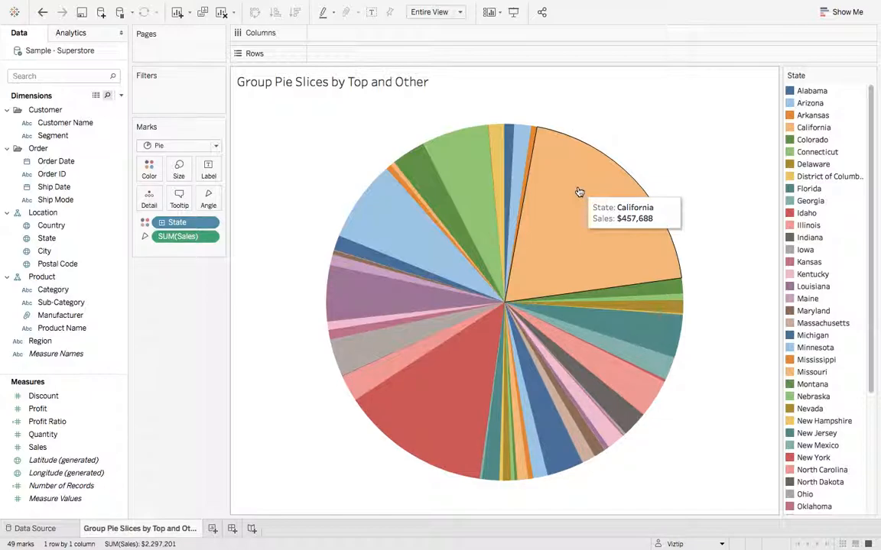
pyautogui.moveTo(258, 345)
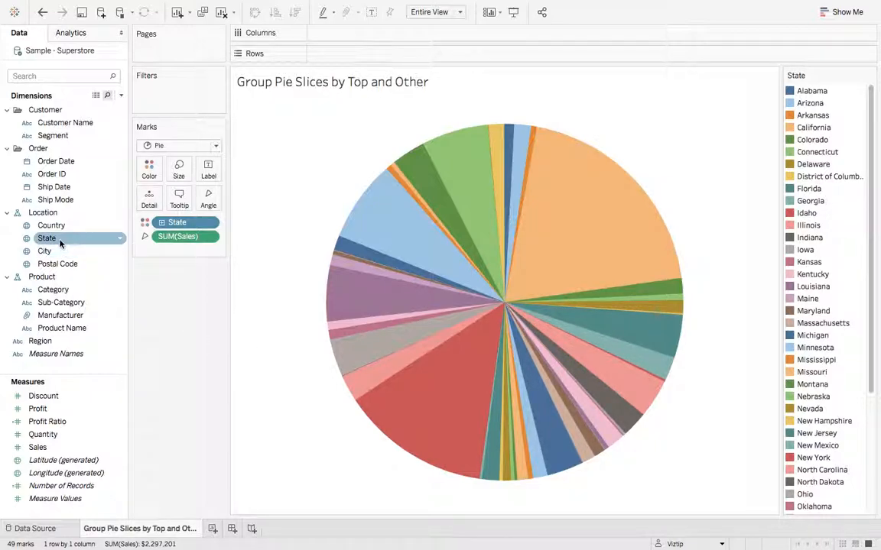
# - Create the set 'Top Sales by State' from State holding the top 5 states by Sales Sum
pyautogui.rightClick(45, 238)
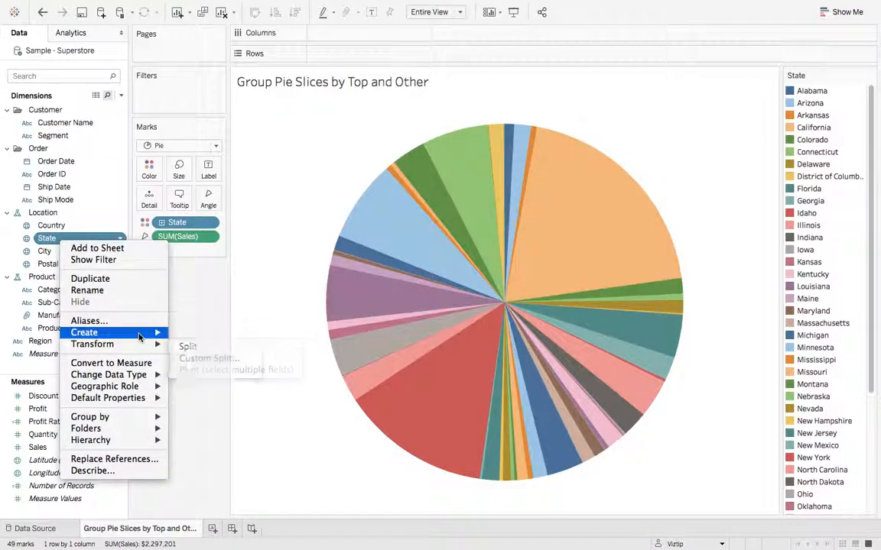
pyautogui.click(186, 346)
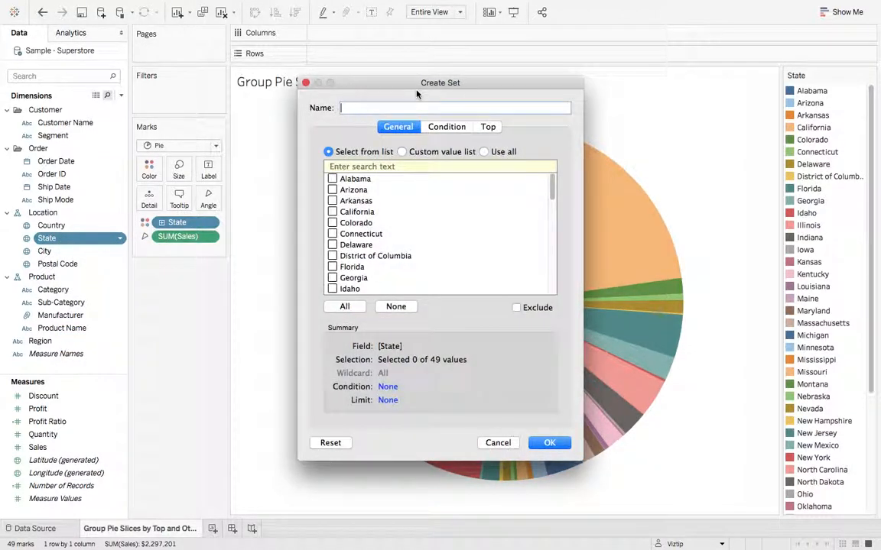
pyautogui.write('Tx')
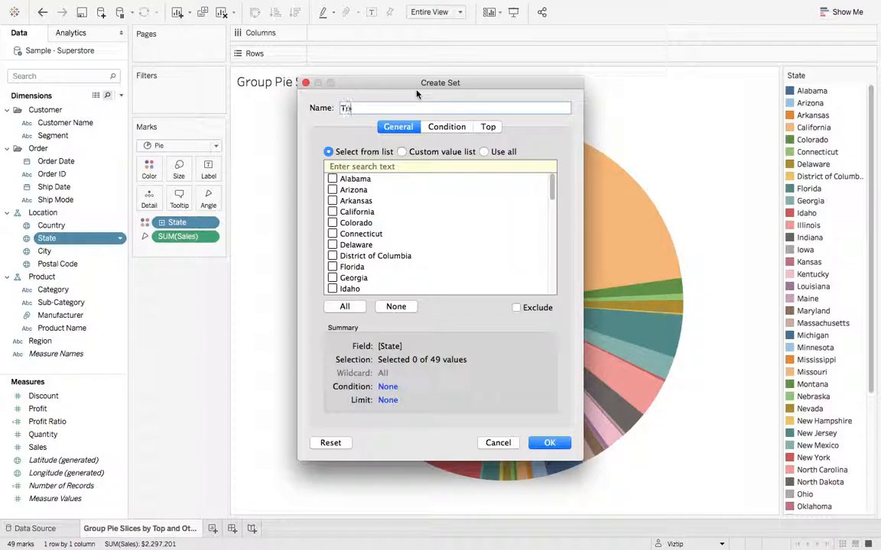
pyautogui.write('Top Sales by')
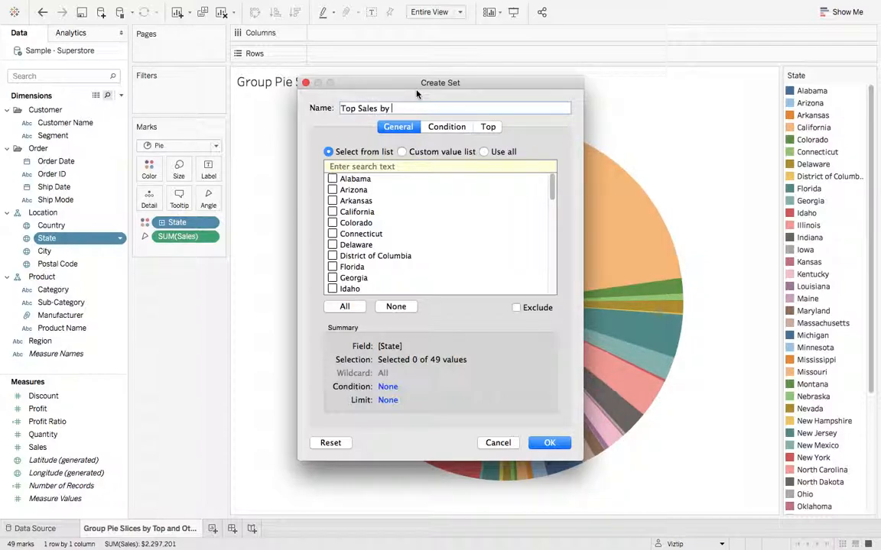
pyautogui.click(488, 127)
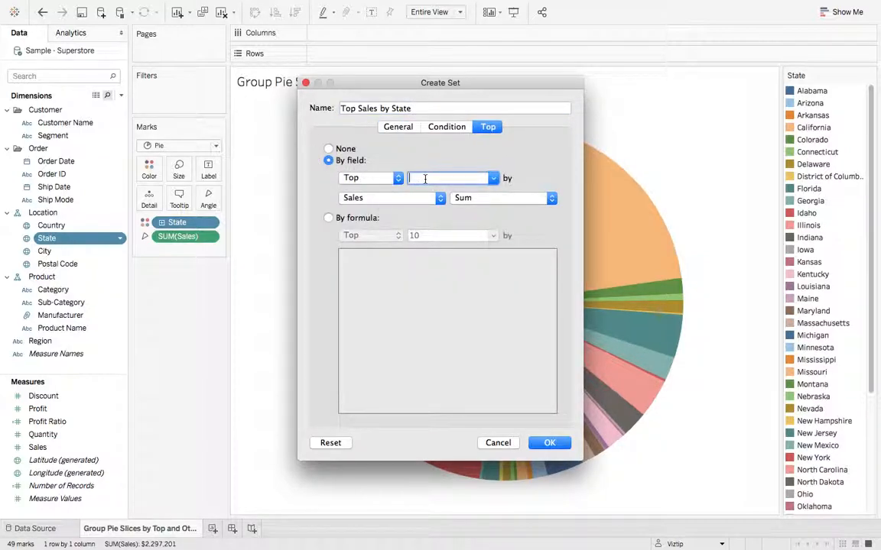
pyautogui.write('5')
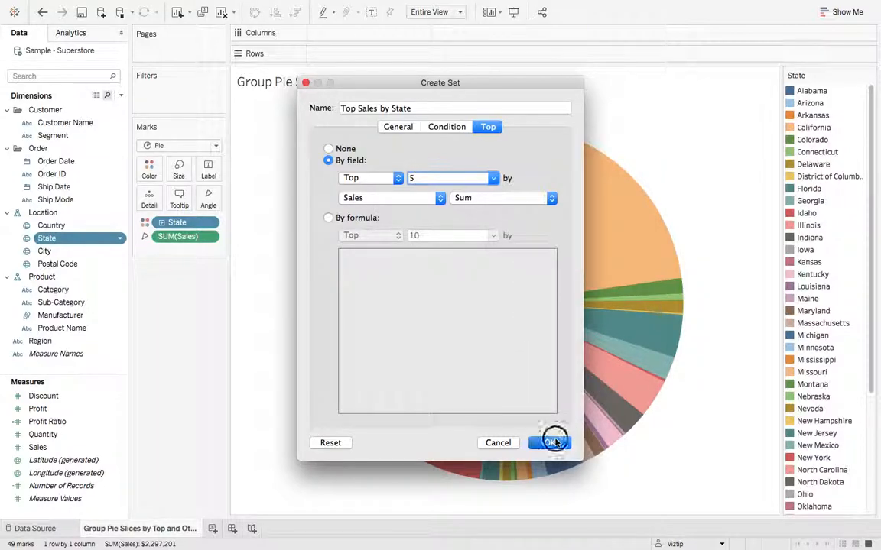
pyautogui.click(549, 443)
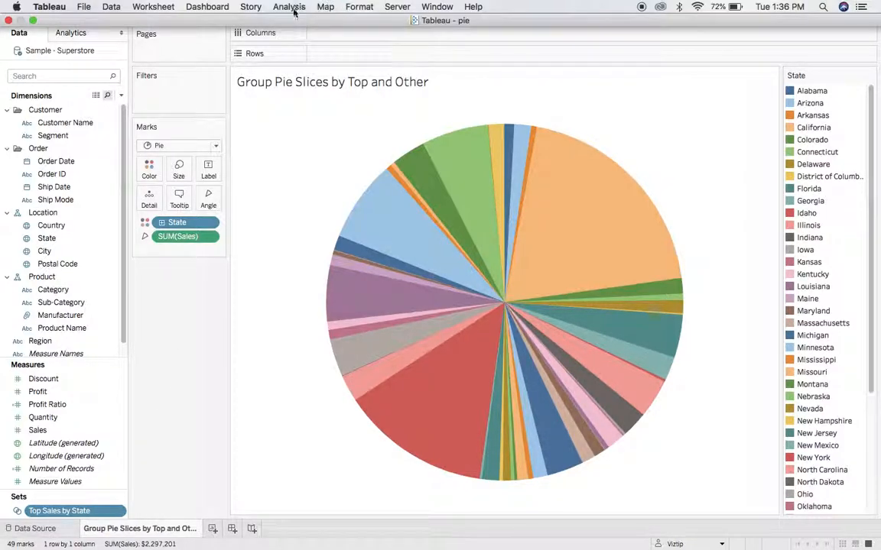
# - Start a new calculated field named 'Top and Other'
pyautogui.click(289, 6)
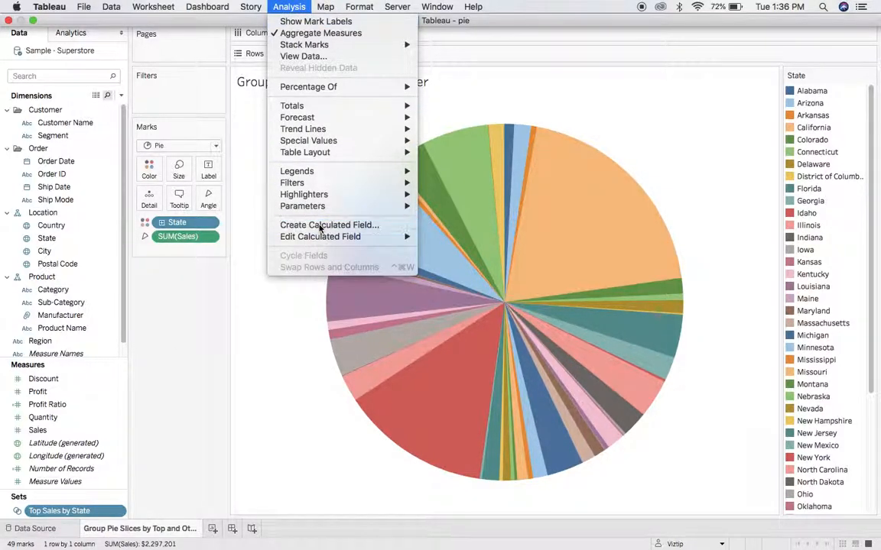
pyautogui.click(329, 225)
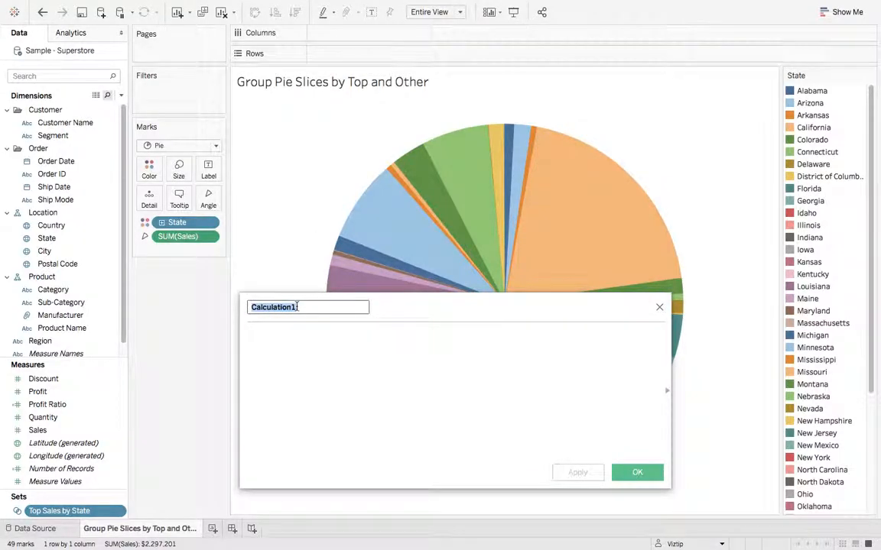
pyautogui.write('Top')
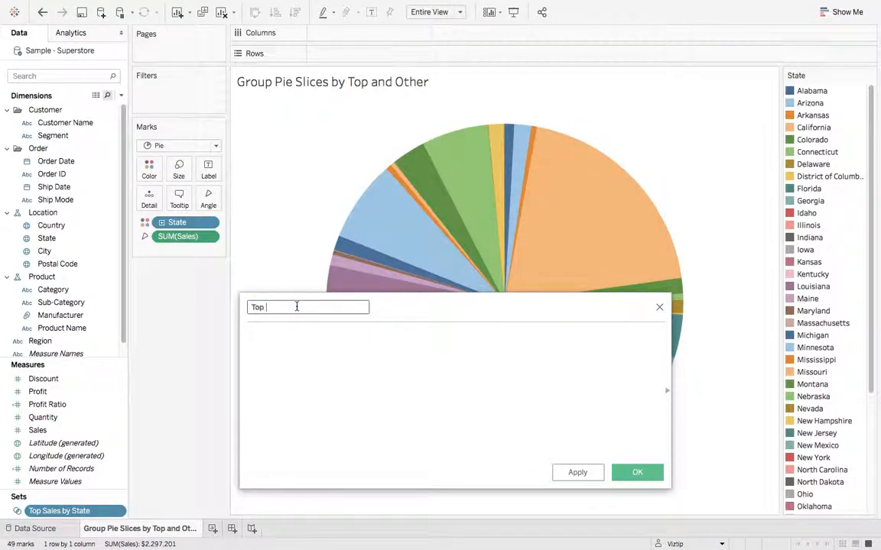
pyautogui.write('and Other')
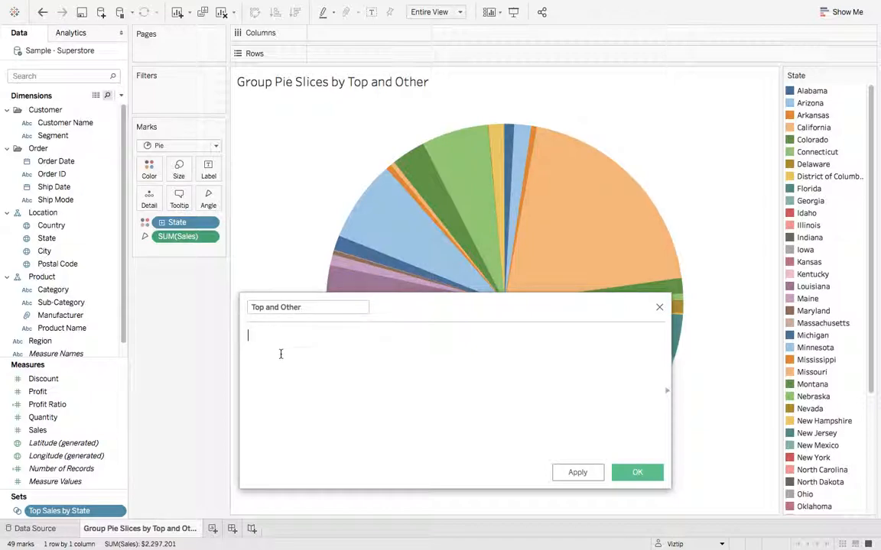
# - Enter the formula IF [Top Sales by State] THEN [State] ELSE 'Other' END and save it
pyautogui.write('IF top')
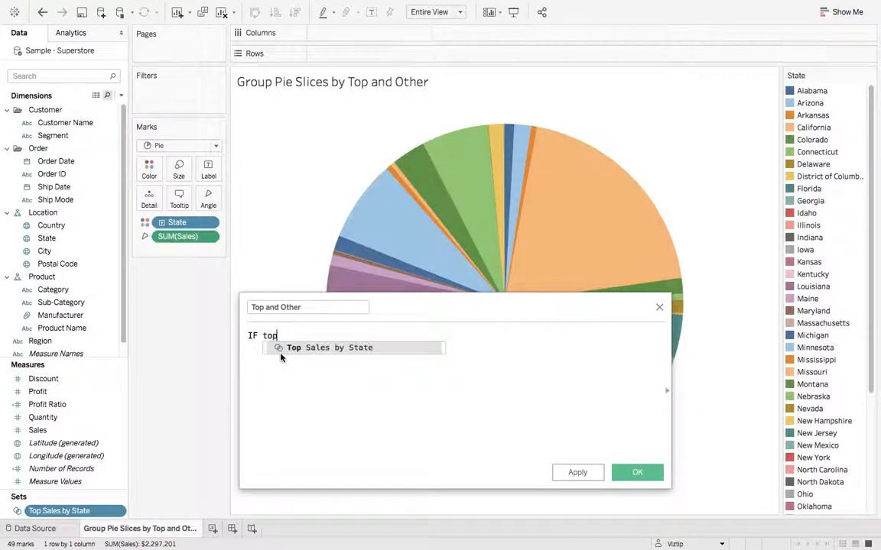
pyautogui.click(330, 348)
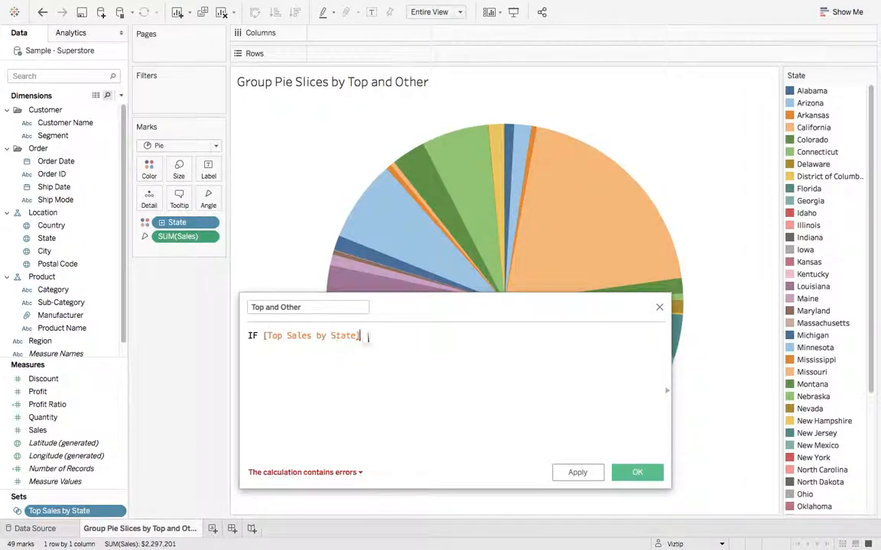
pyautogui.write('THEN sta')
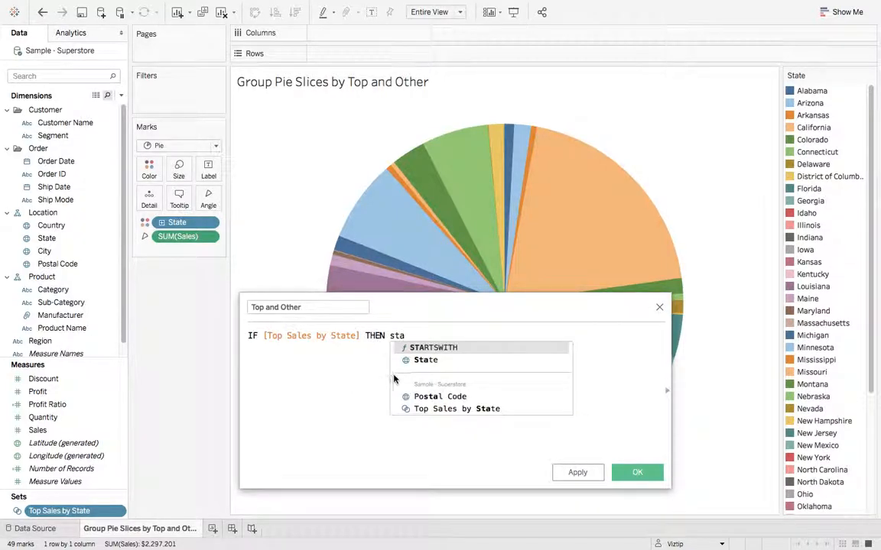
pyautogui.write('[State] E')
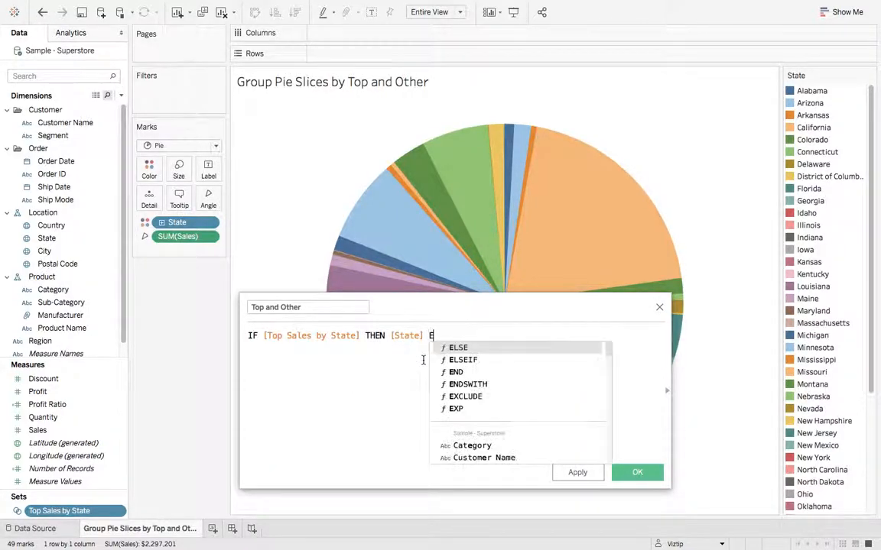
pyautogui.write("LSE 'Other' EN")
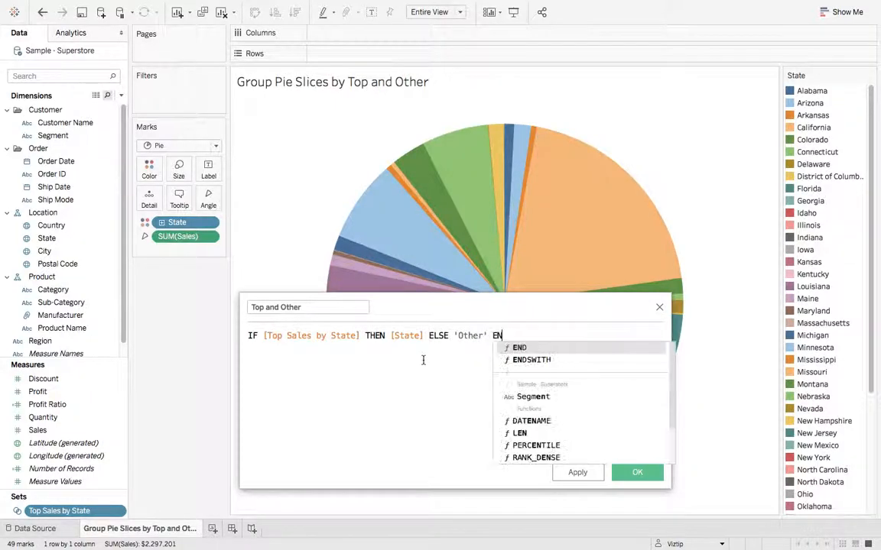
pyautogui.write('D')
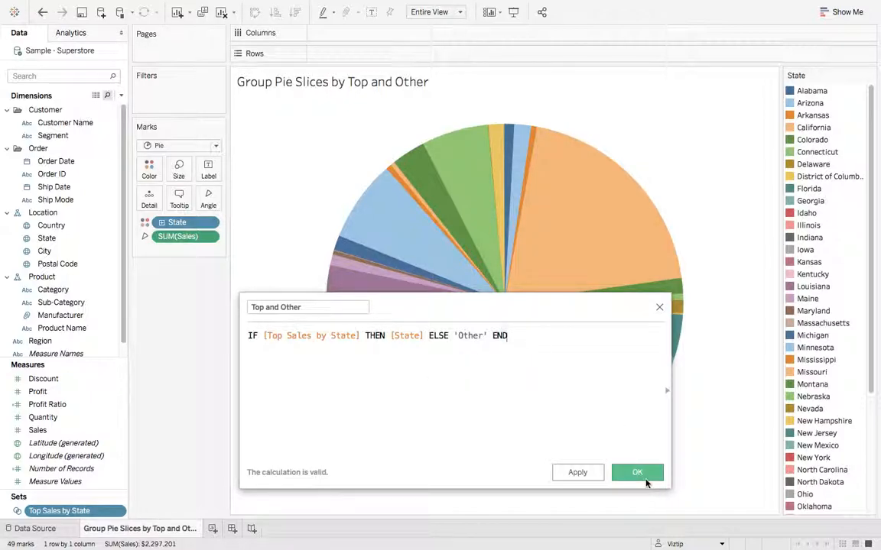
pyautogui.click(636, 471)
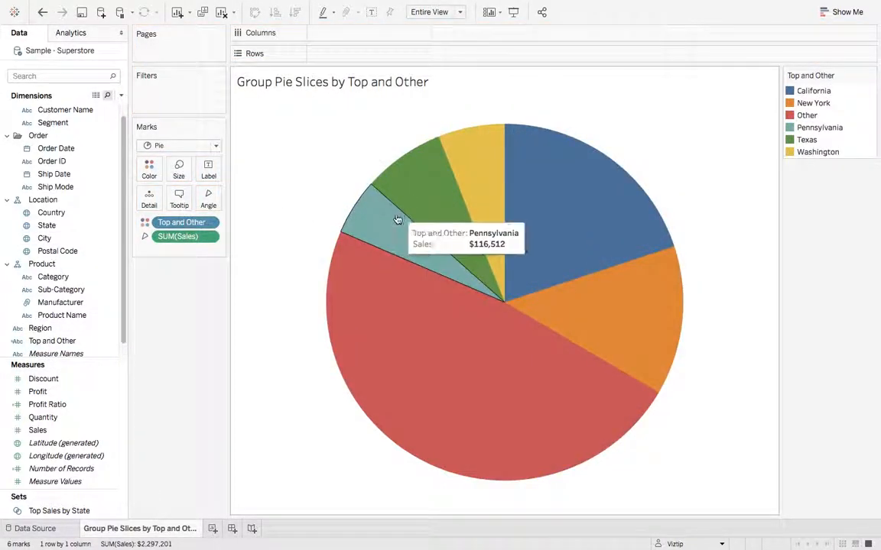
pyautogui.moveTo(559, 200)
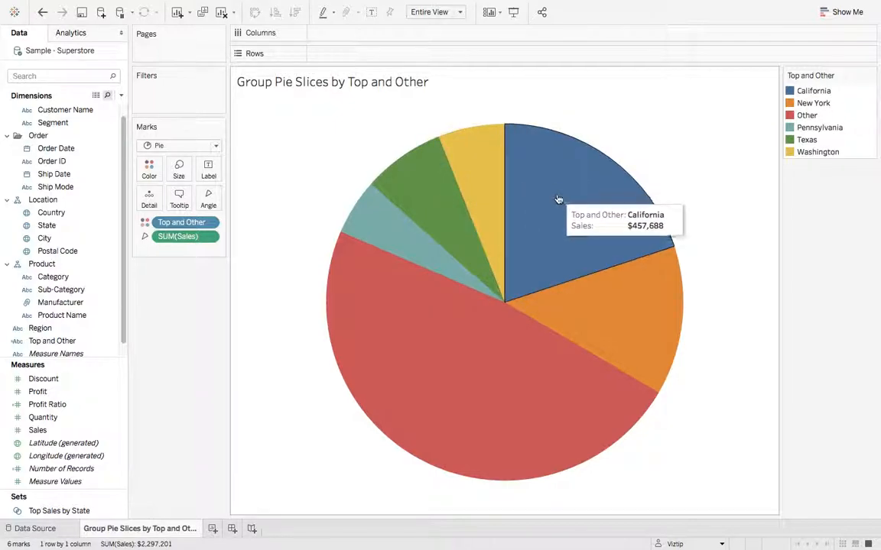
pyautogui.moveTo(474, 373)
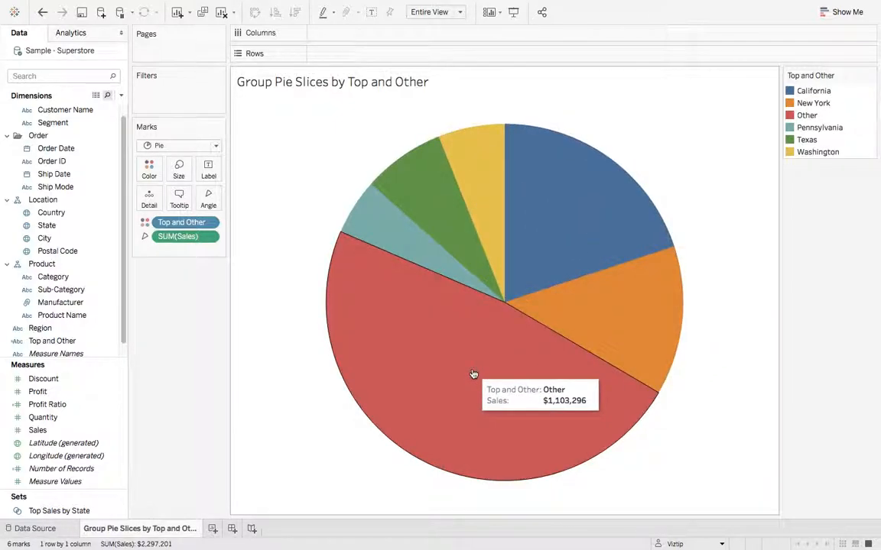
pyautogui.moveTo(447, 367)
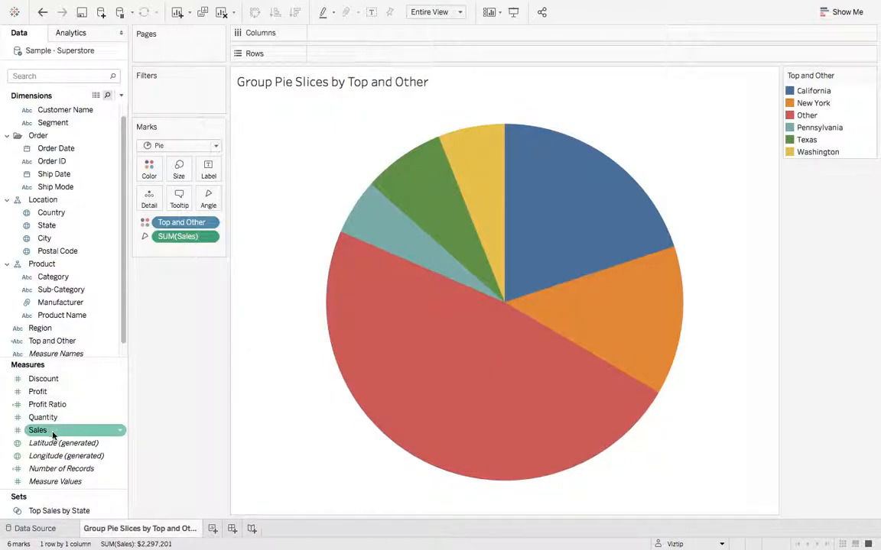
# - Label each pie slice with its Sales total
pyautogui.moveTo(37, 430); pyautogui.dragTo(207, 165)
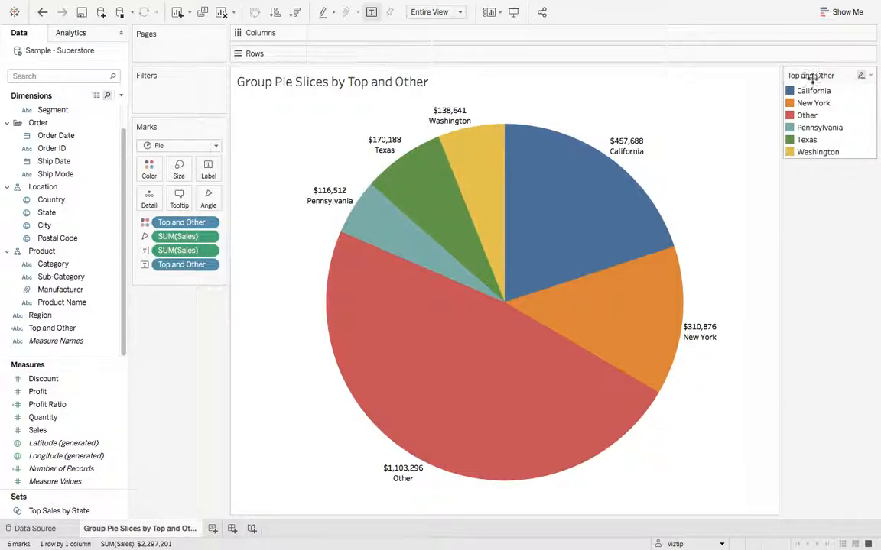
# - Sort the Top and Other legend descending by field Sales (Sum)
pyautogui.click(869, 75)
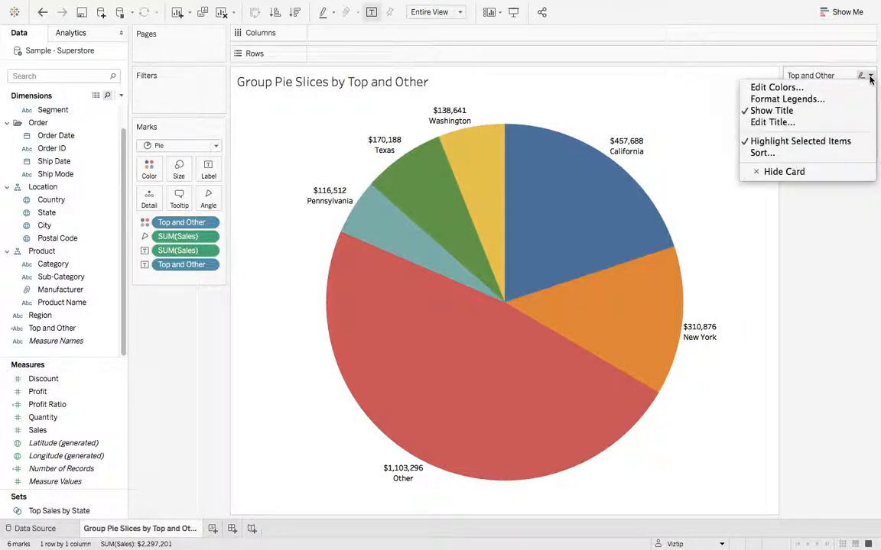
pyautogui.click(761, 153)
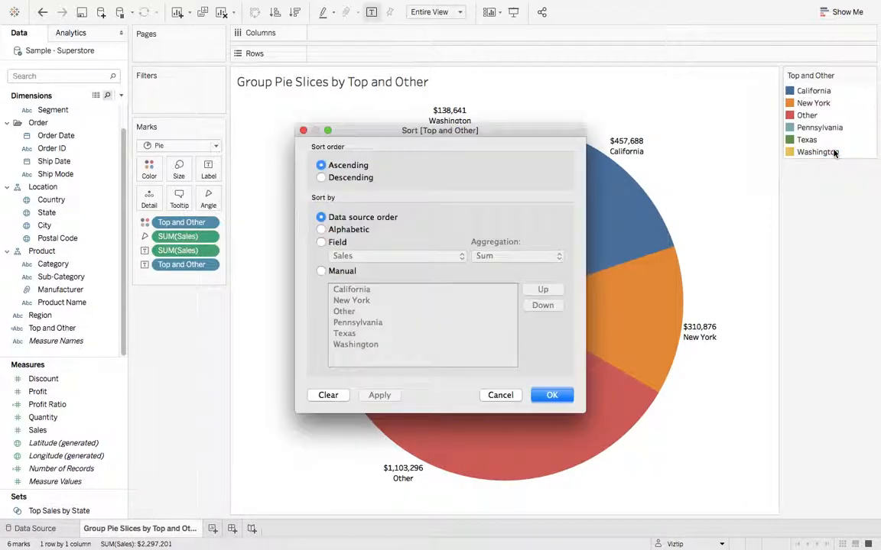
pyautogui.click(321, 177)
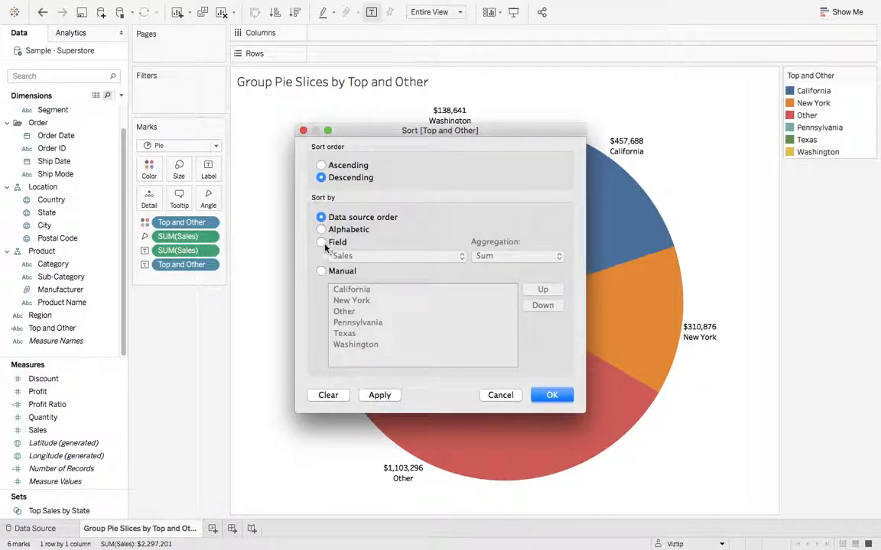
pyautogui.click(321, 242)
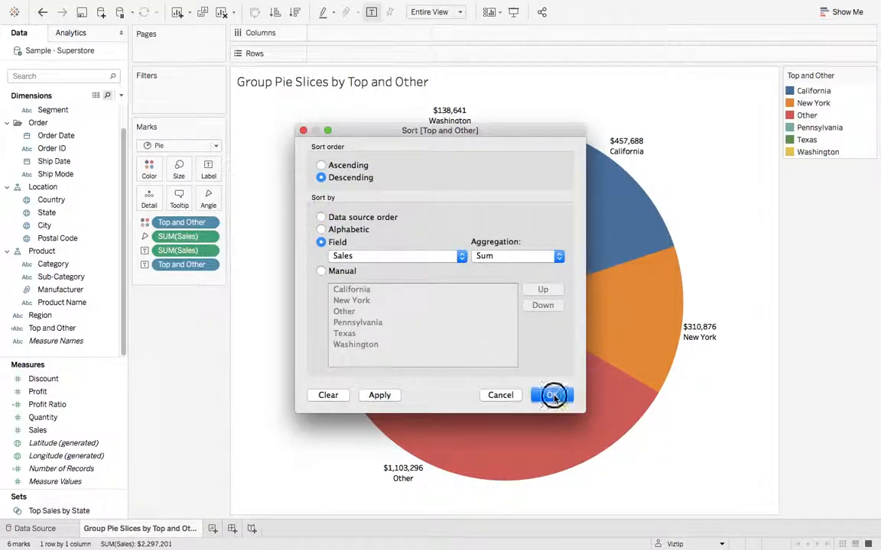
pyautogui.click(552, 394)
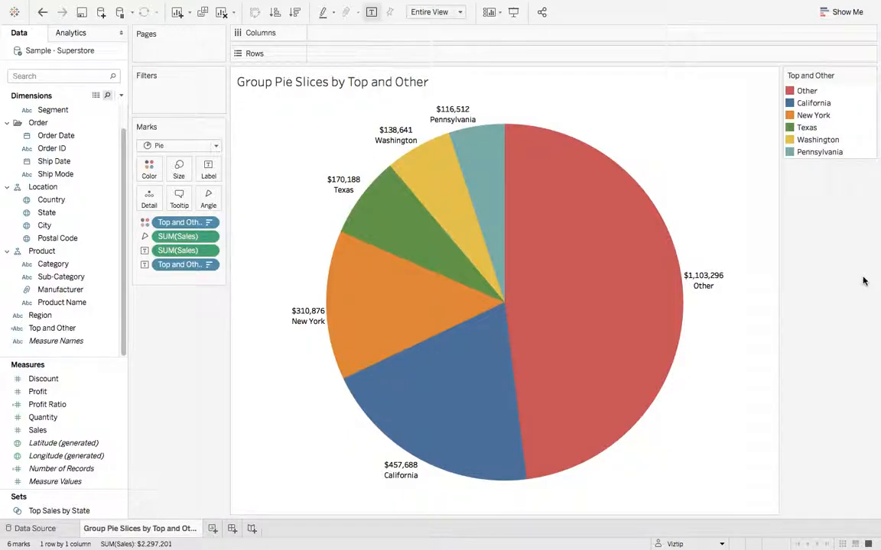